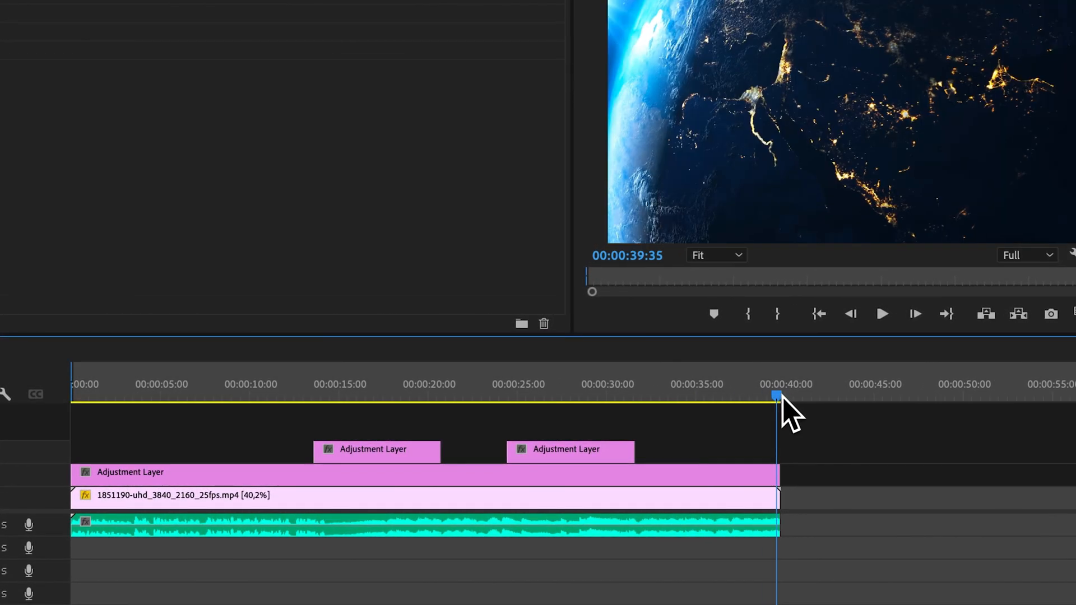
# Start an export of the sequence as Tutorial.mp4 with H.264 as the format.
pyautogui.press('o')
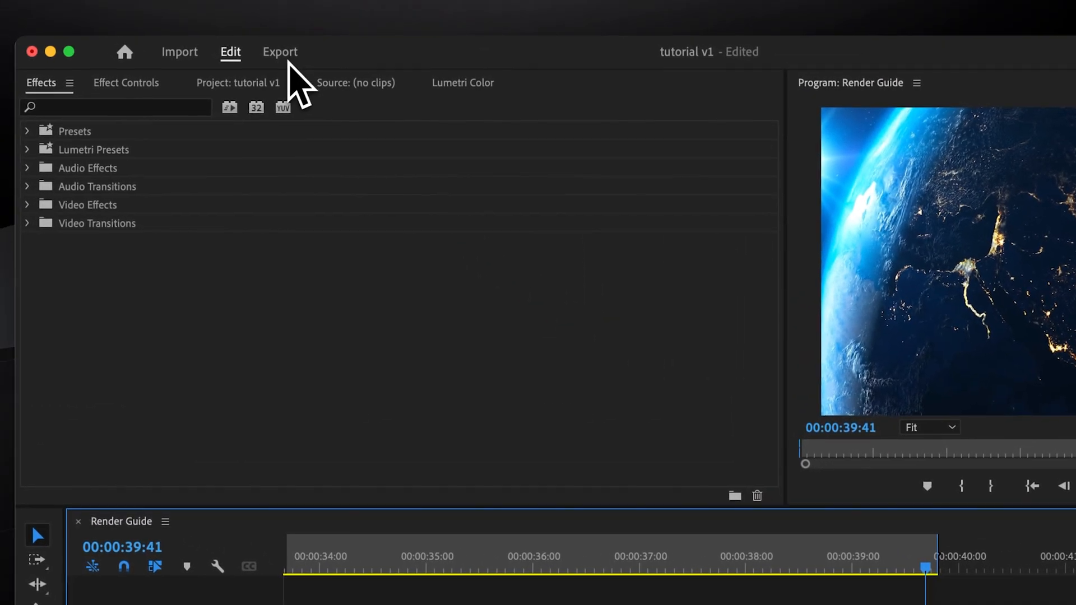
pyautogui.click(280, 51)
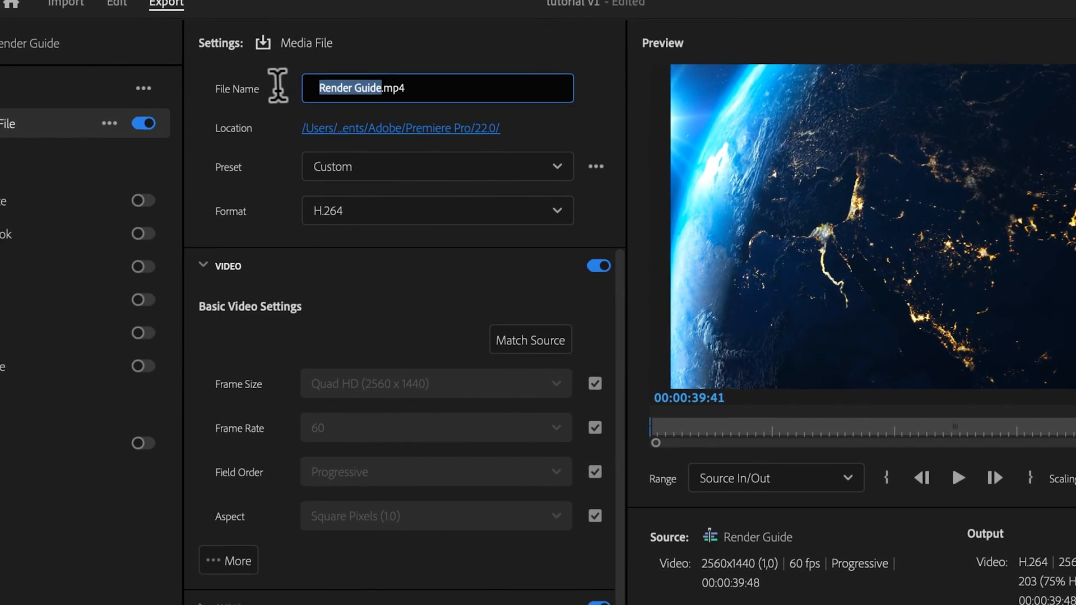
pyautogui.write('Tutorial.mp4')
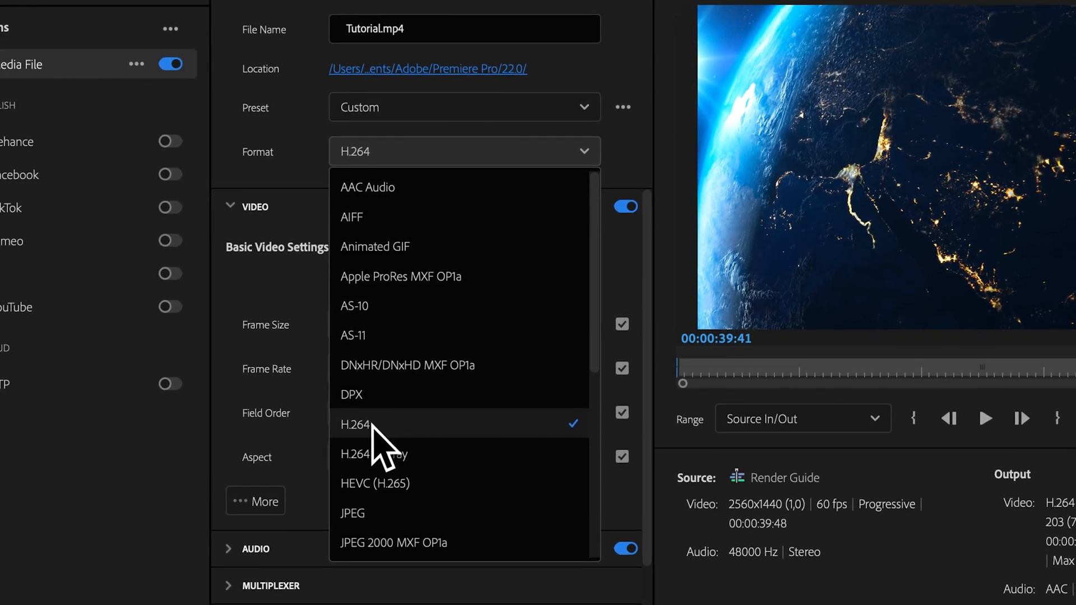
pyautogui.moveTo(367, 445)
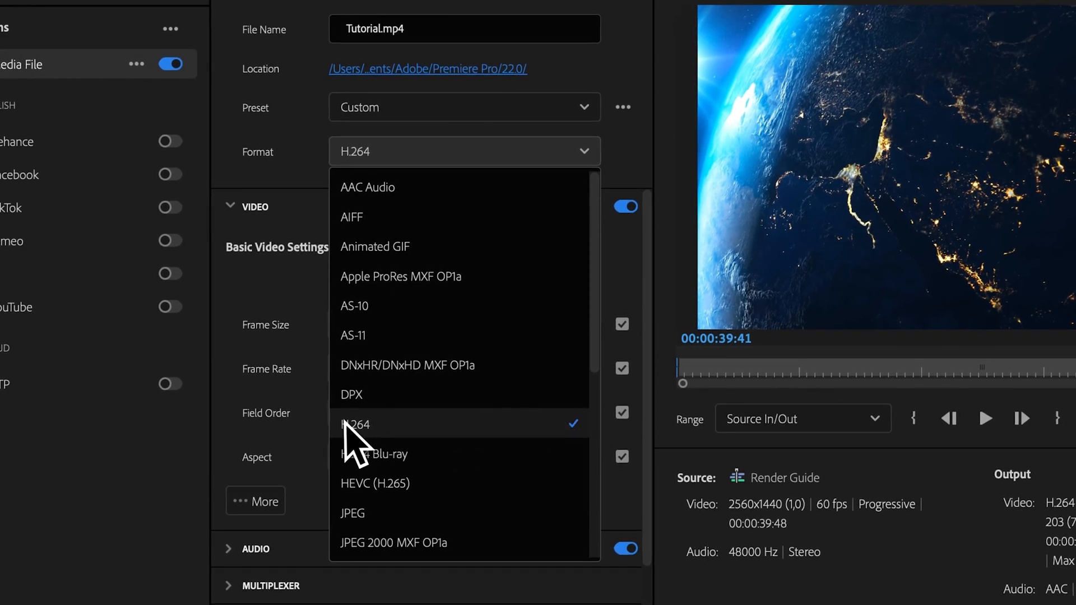
pyautogui.click(356, 423)
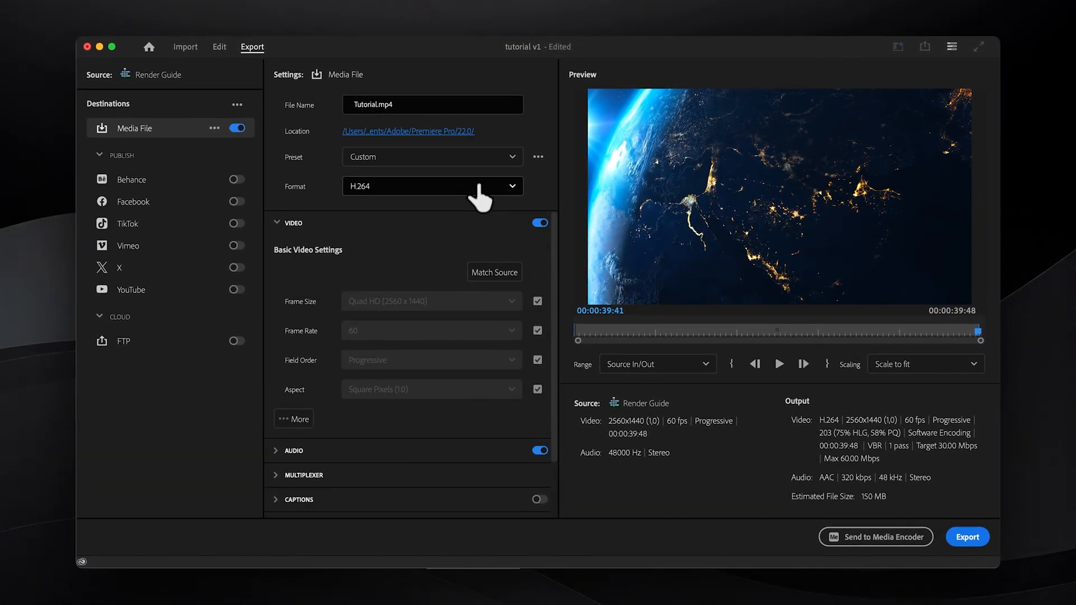
pyautogui.moveTo(401, 209)
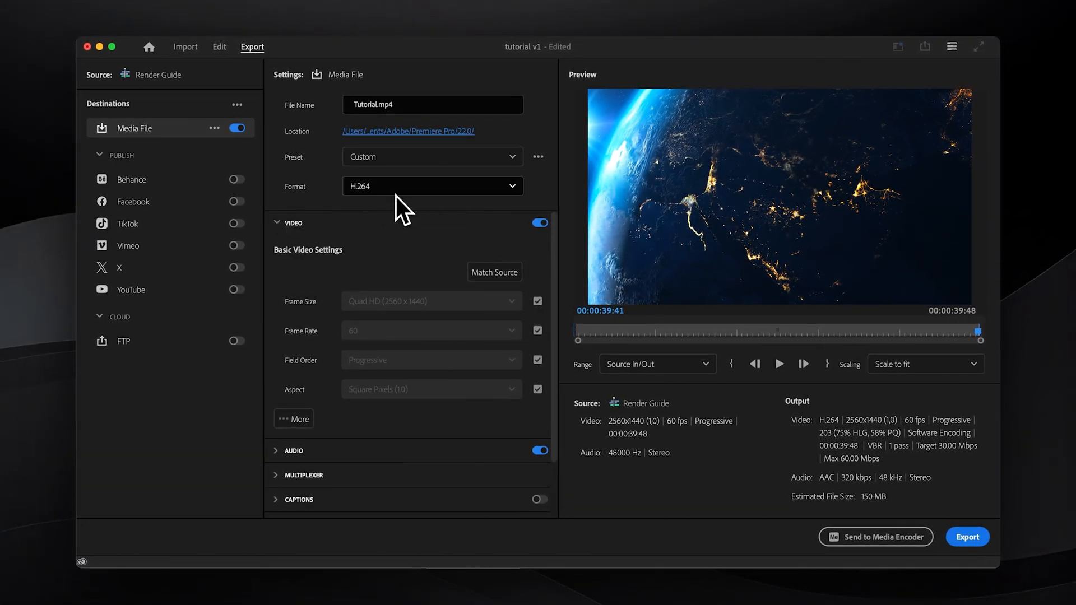
pyautogui.moveTo(549, 258)
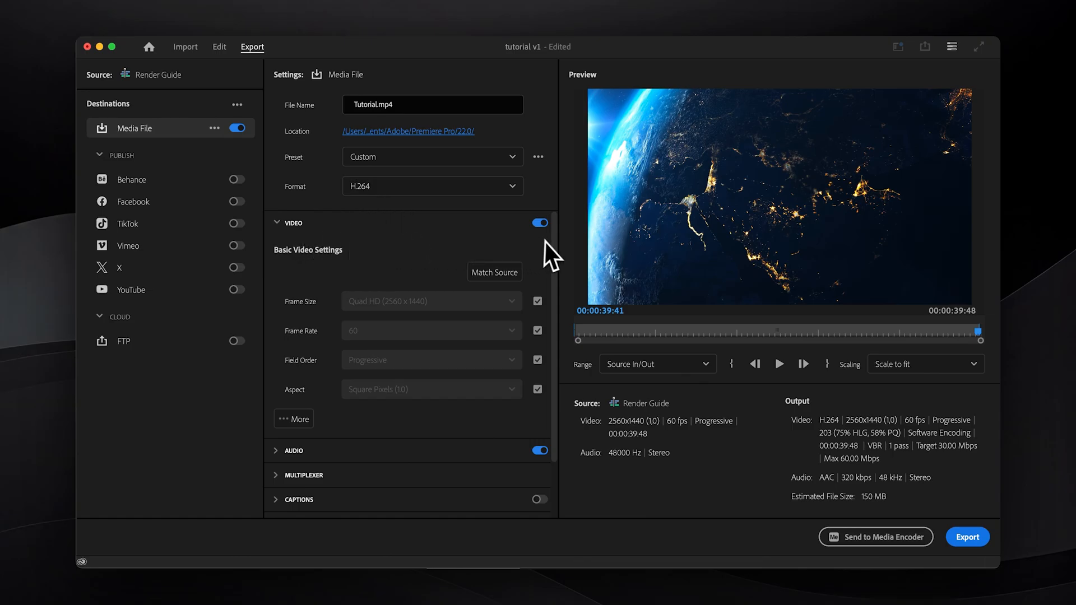
pyautogui.moveTo(494, 281)
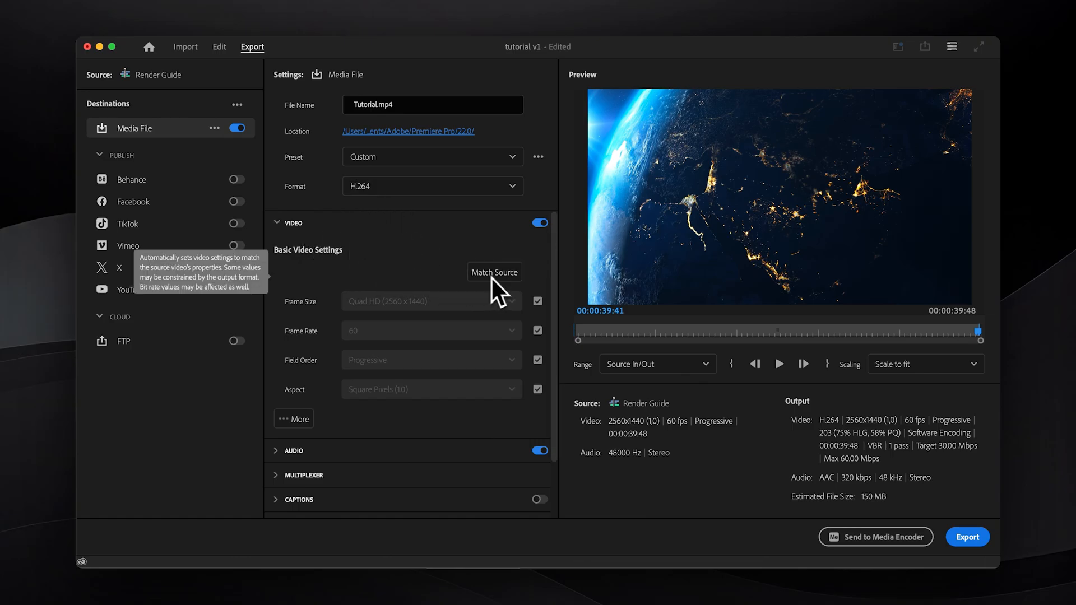
pyautogui.moveTo(336, 284)
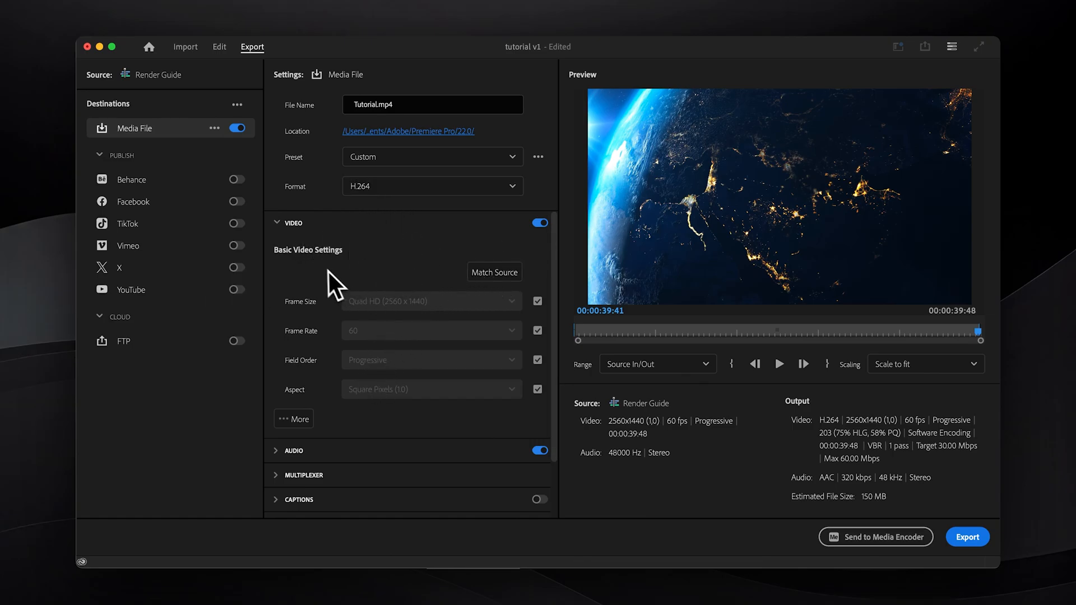
pyautogui.moveTo(401, 281)
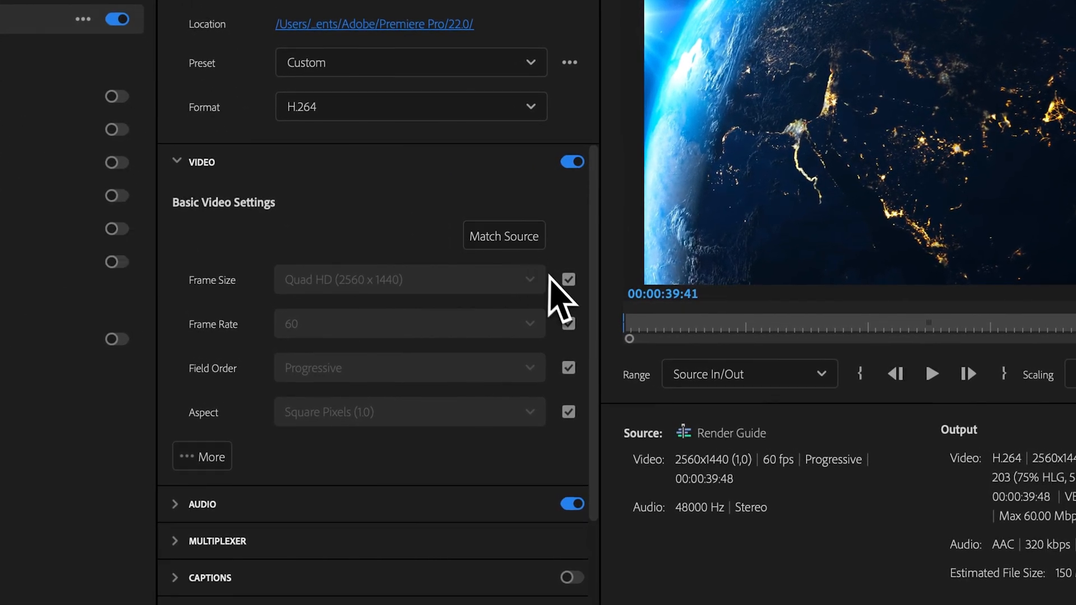
pyautogui.click(567, 280)
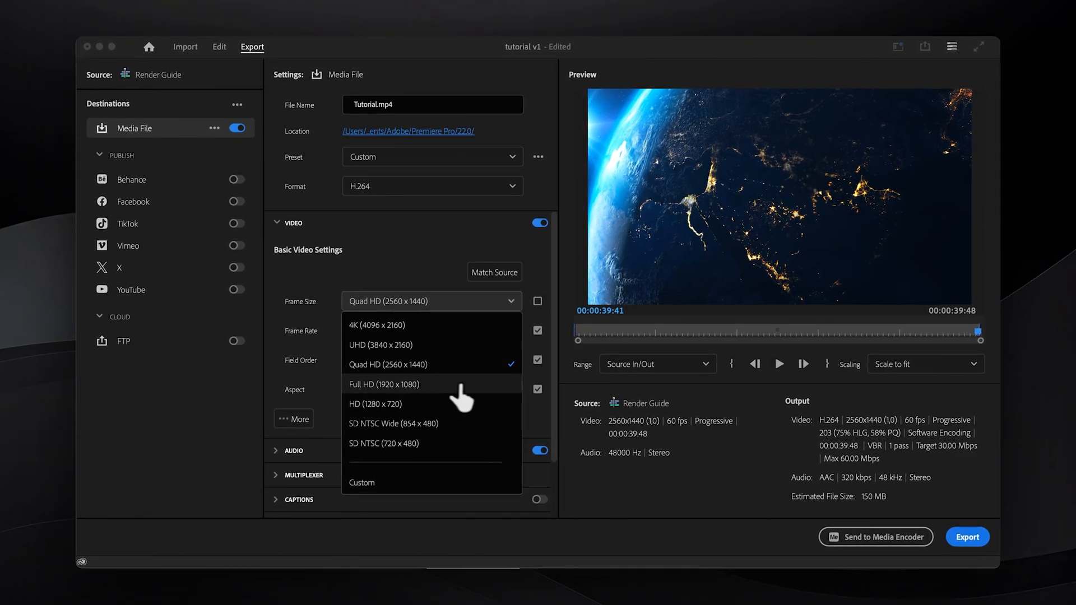
pyautogui.moveTo(515, 384)
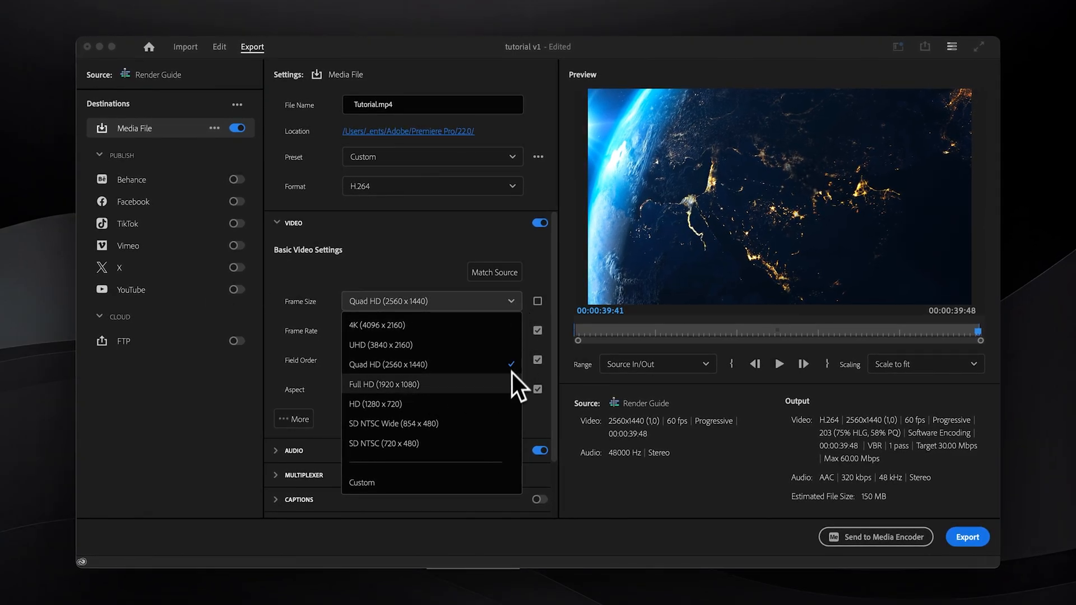
pyautogui.click(386, 364)
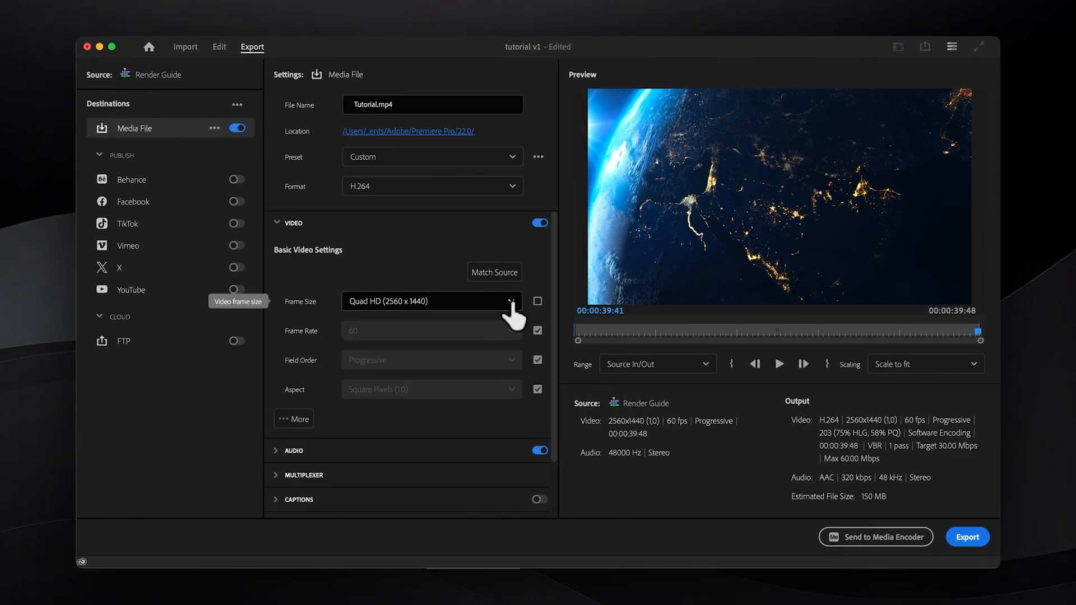
pyautogui.click(538, 301)
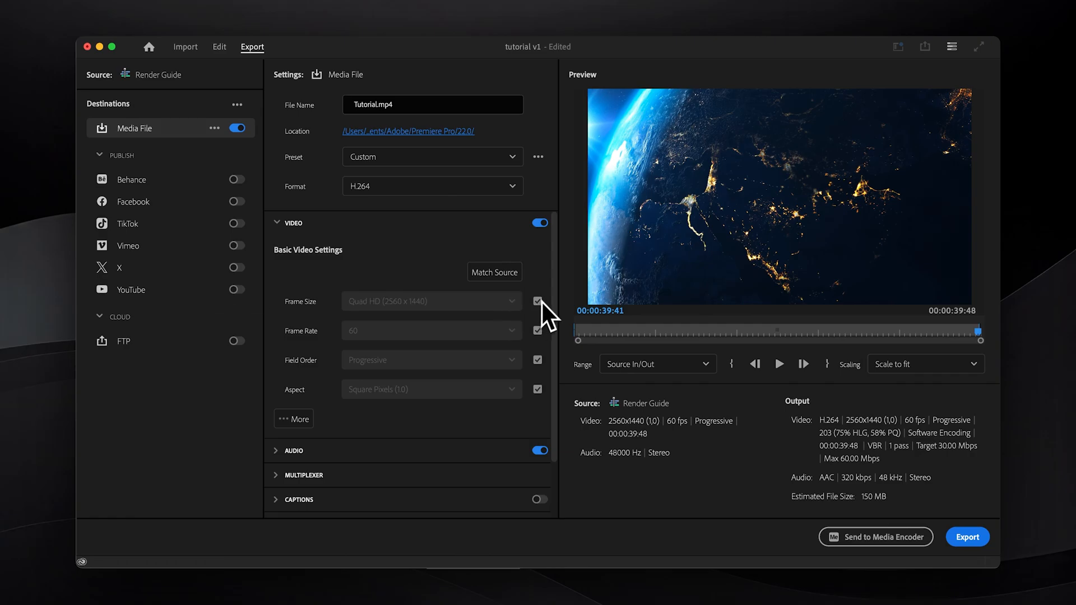
pyautogui.moveTo(556, 305)
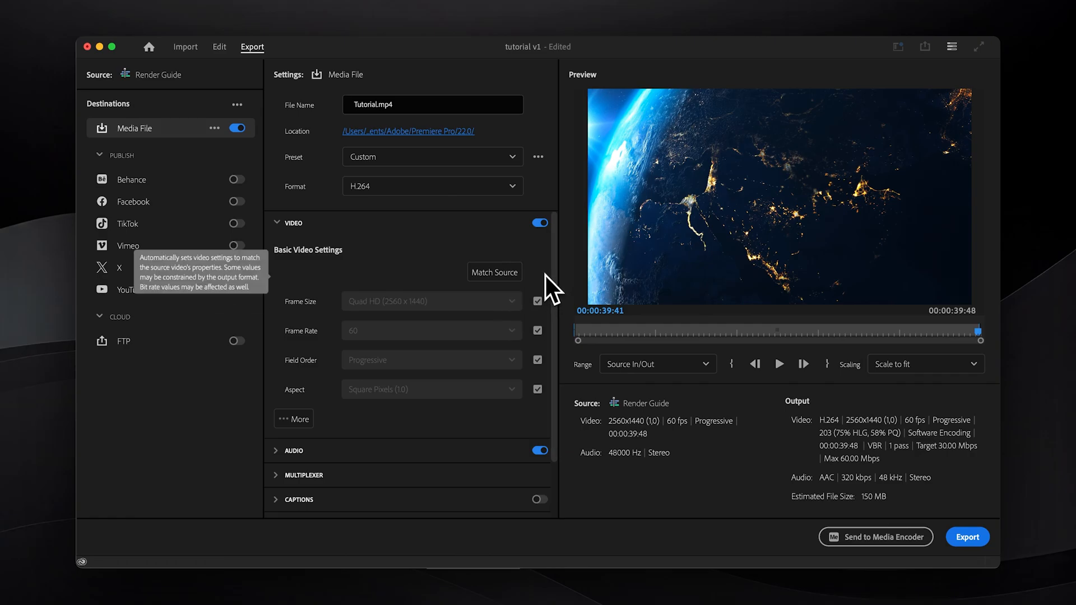
pyautogui.moveTo(363, 312)
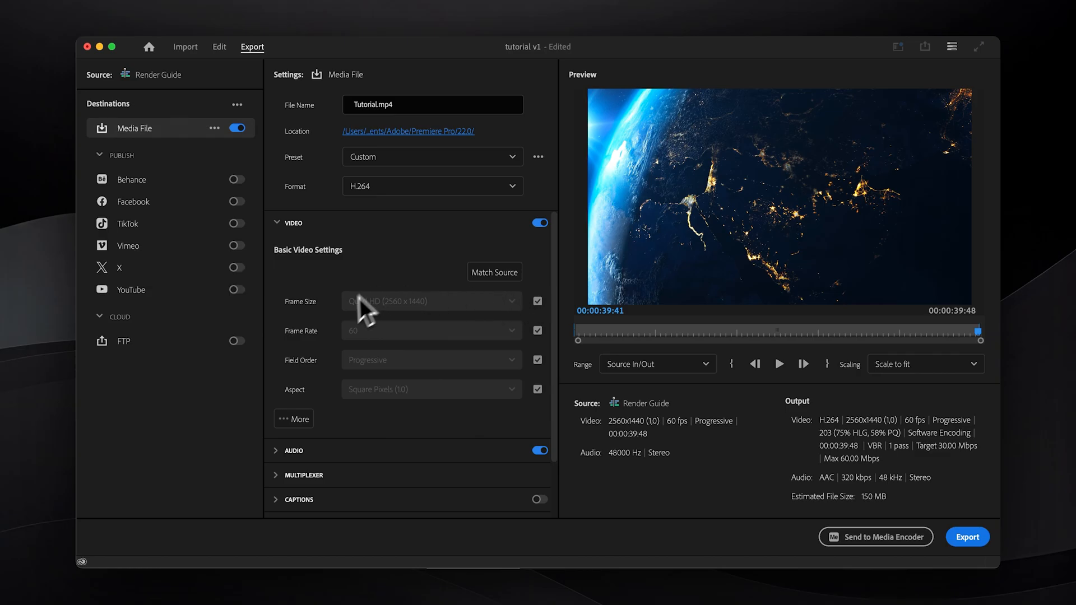
pyautogui.moveTo(316, 411)
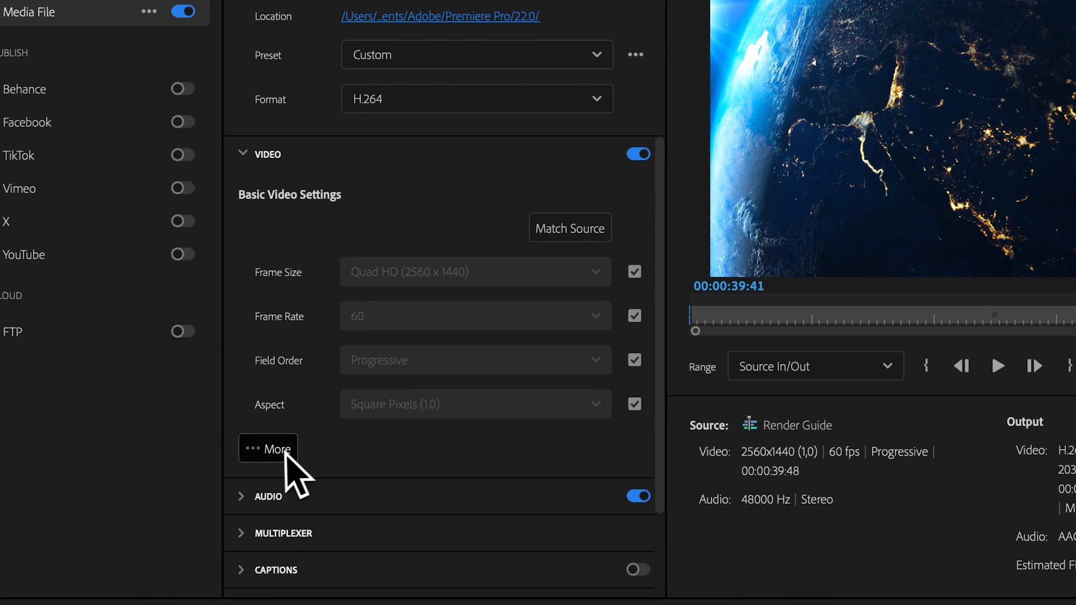
# Expand More under Basic Video Settings to show render quality and encoding options.
pyautogui.scroll(-3)
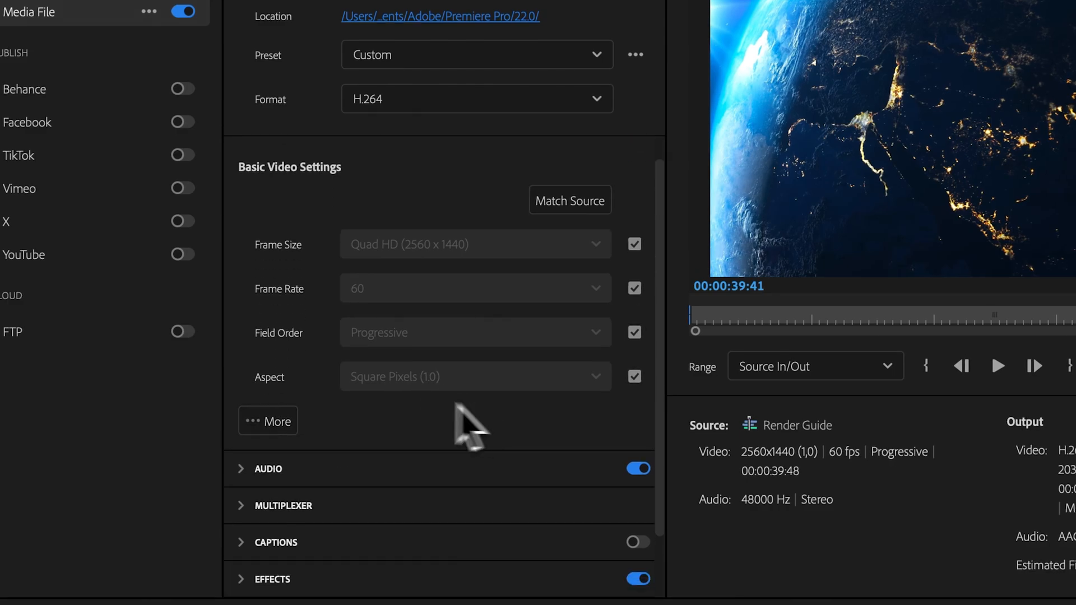
pyautogui.click(268, 420)
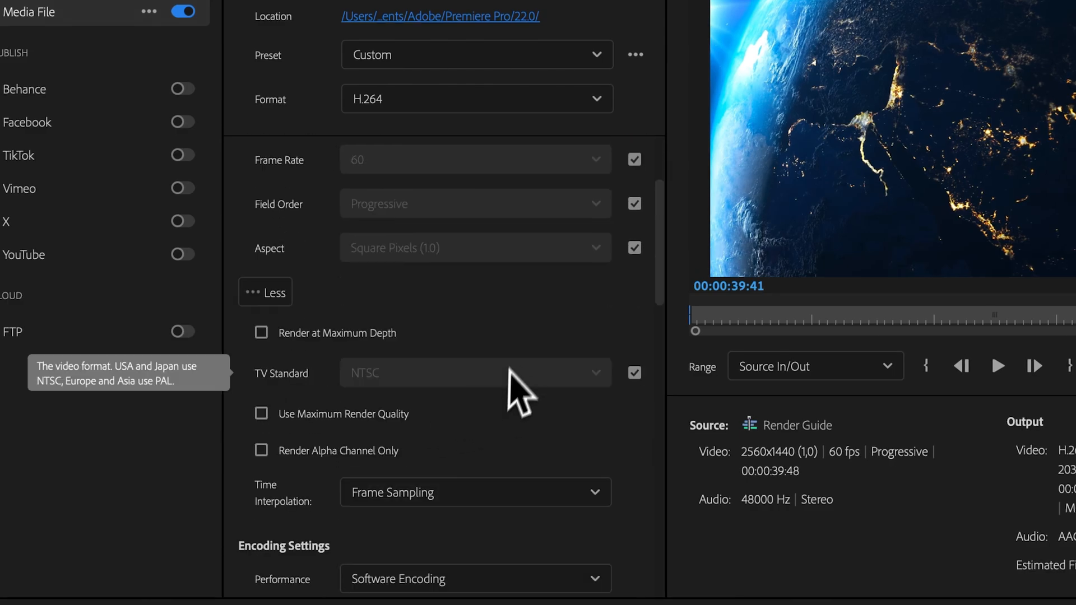
pyautogui.scroll(-3)
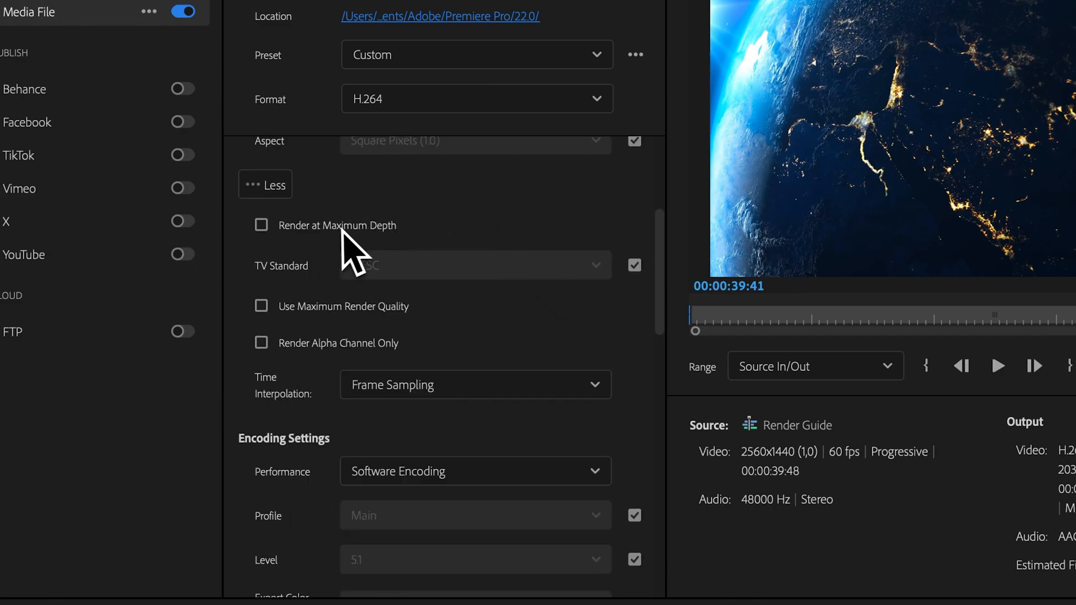
pyautogui.moveTo(343, 246)
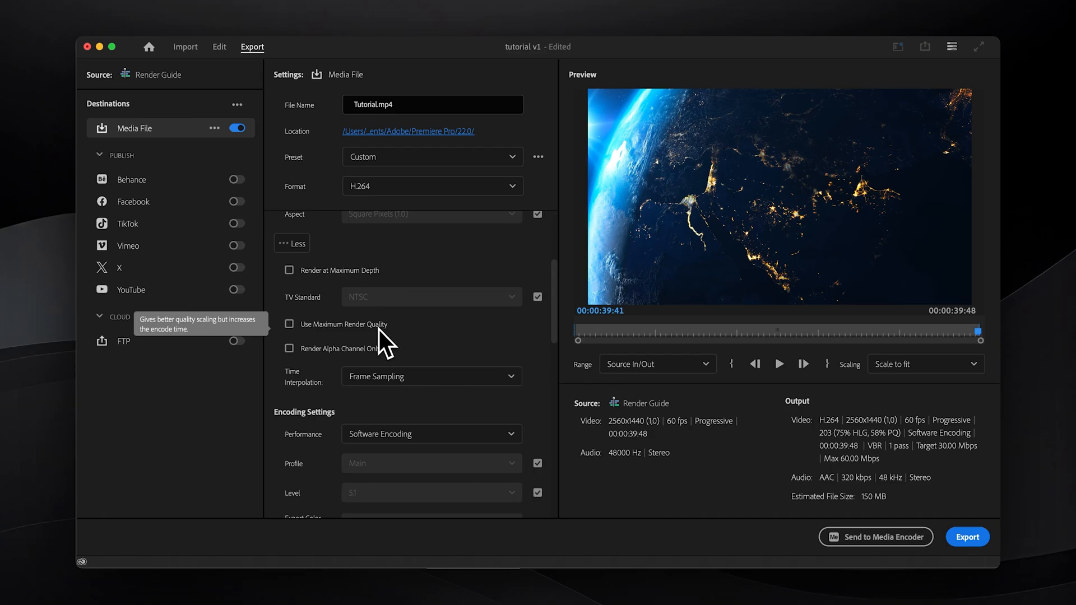
# Set Hardware Encoding, the High profile, and uncheck automatic Level so it can be chosen.
pyautogui.scroll(-3)
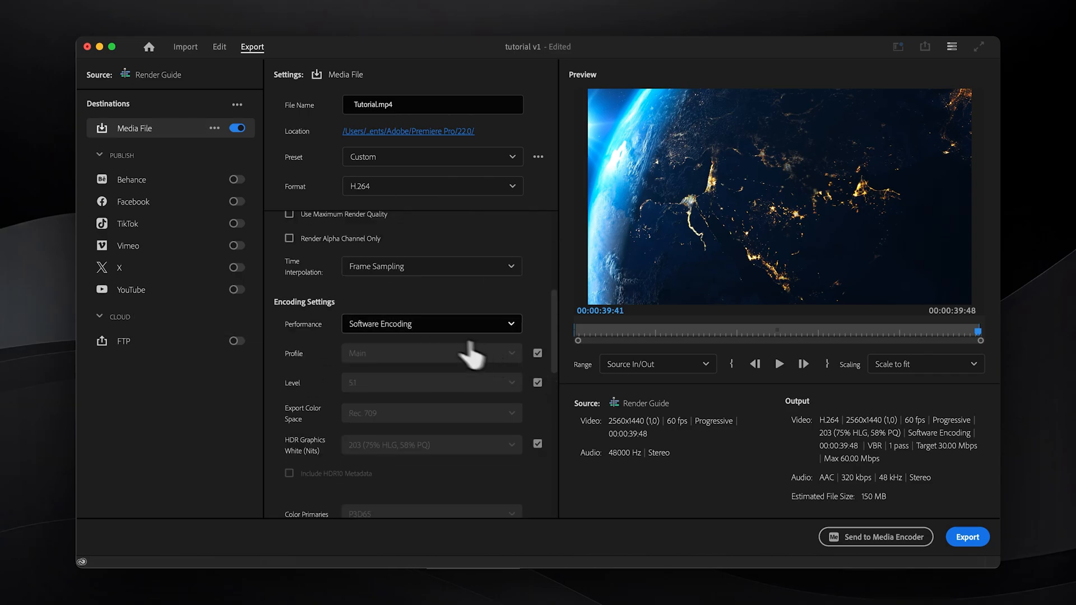
pyautogui.click(430, 322)
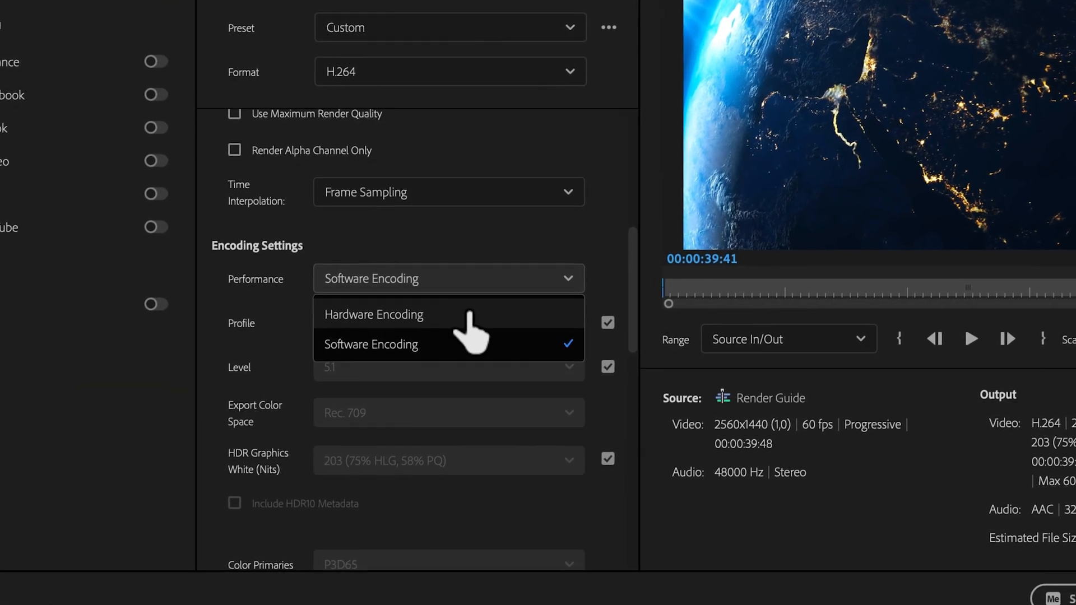
pyautogui.click(374, 314)
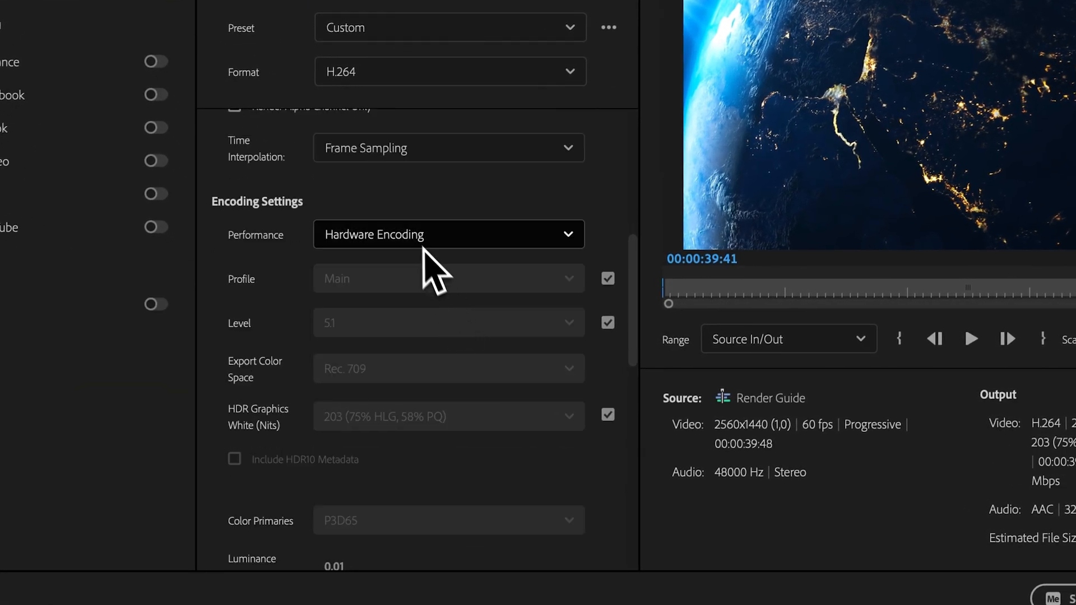
pyautogui.moveTo(535, 310)
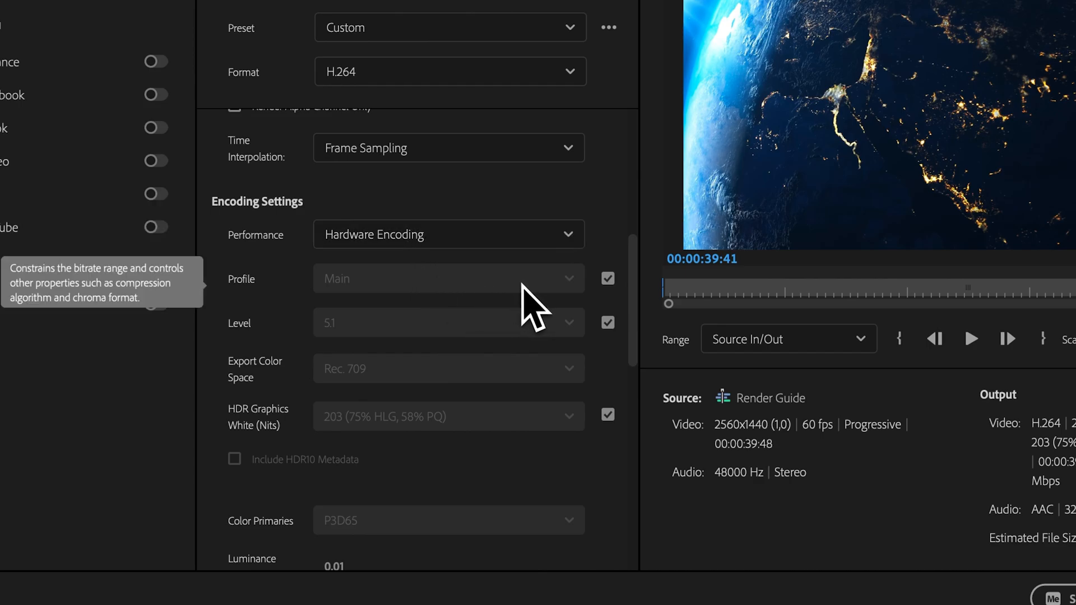
pyautogui.moveTo(561, 288)
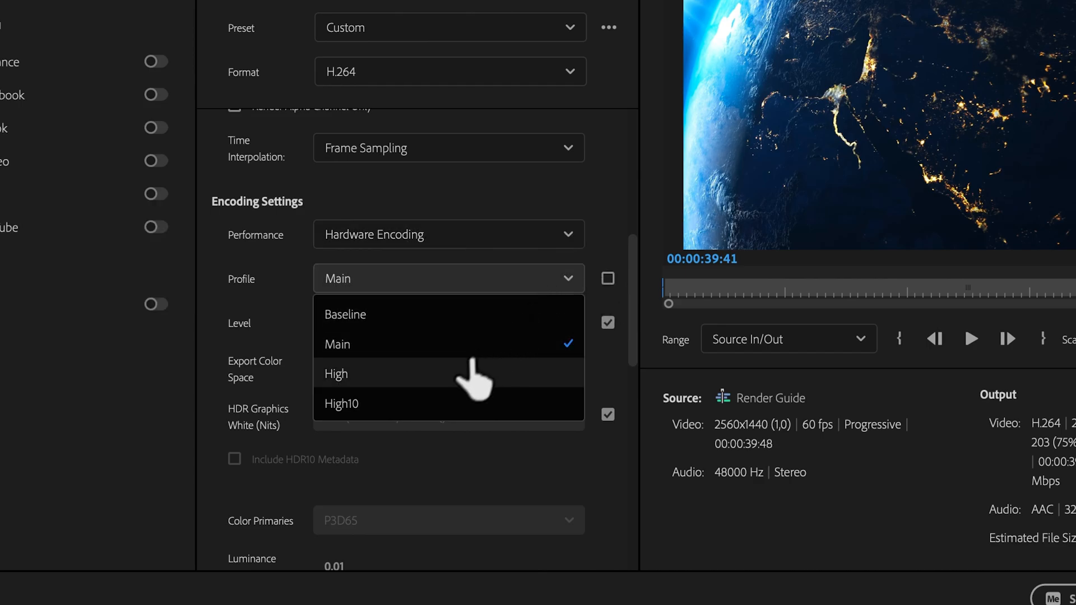
pyautogui.moveTo(466, 415)
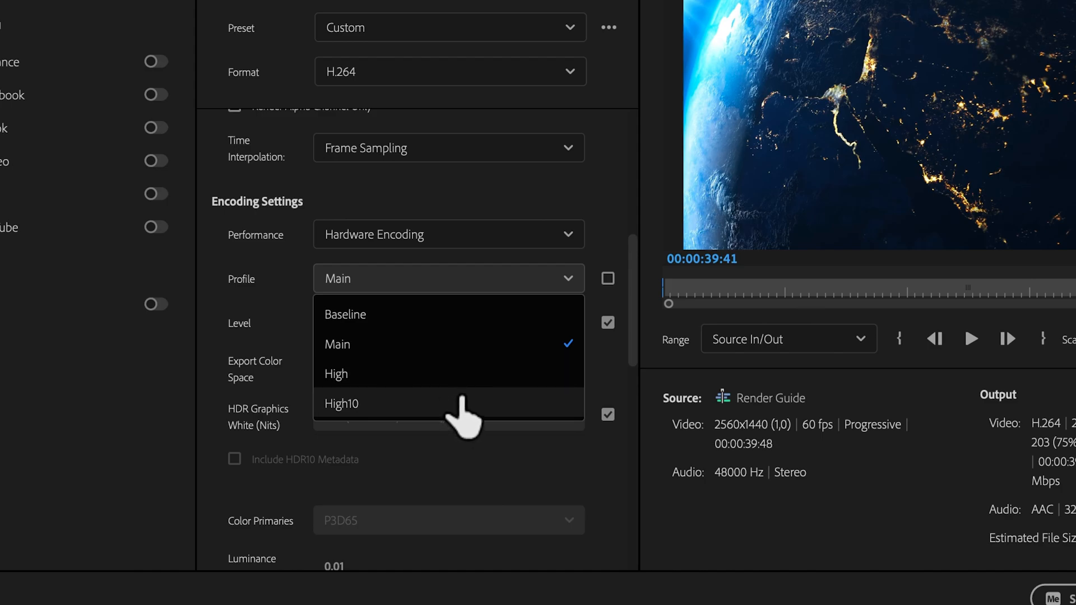
pyautogui.click(336, 373)
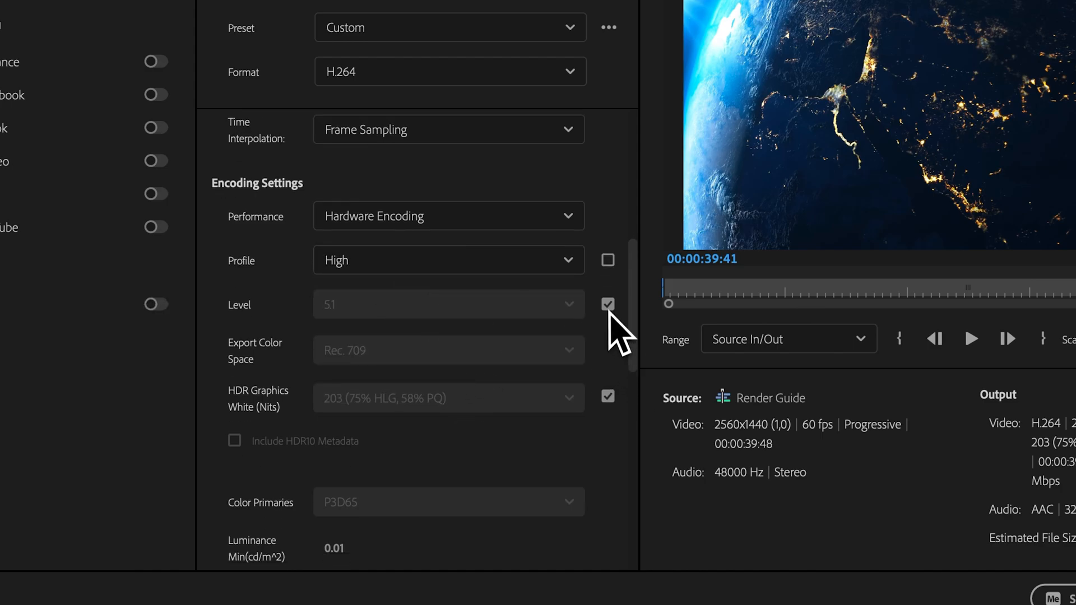
pyautogui.click(567, 304)
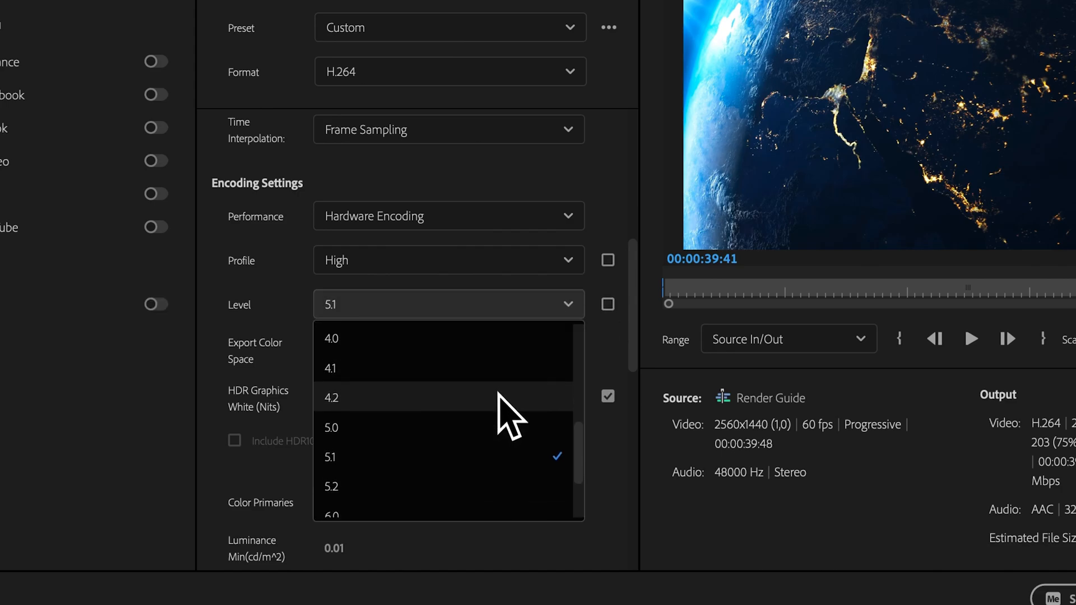
pyautogui.scroll(3)
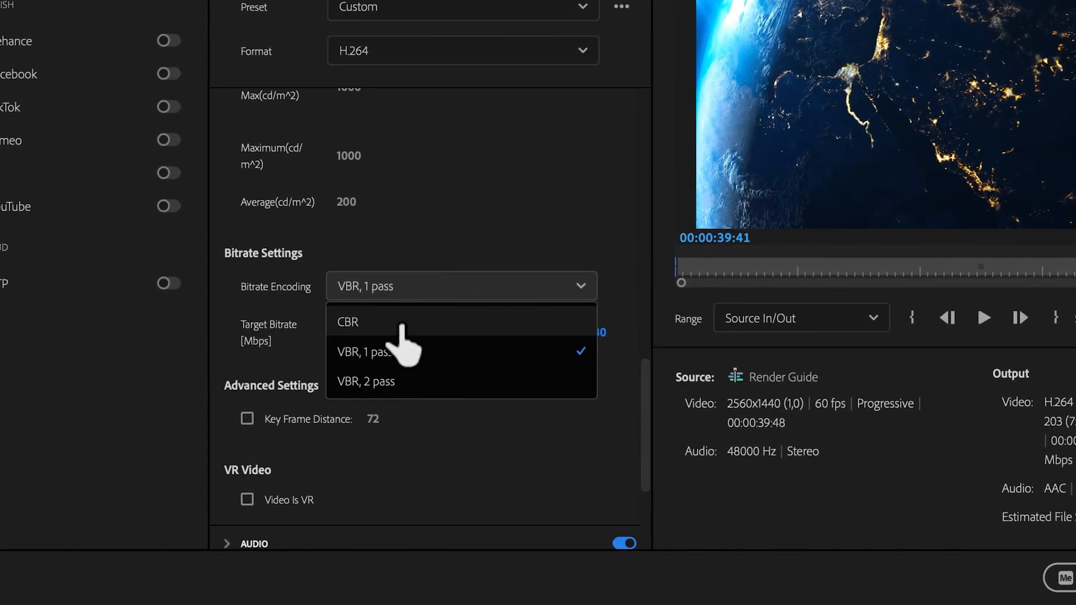
# Try CBR and VBR 1 pass, then set bitrate encoding to VBR, 2 pass.
pyautogui.click(347, 323)
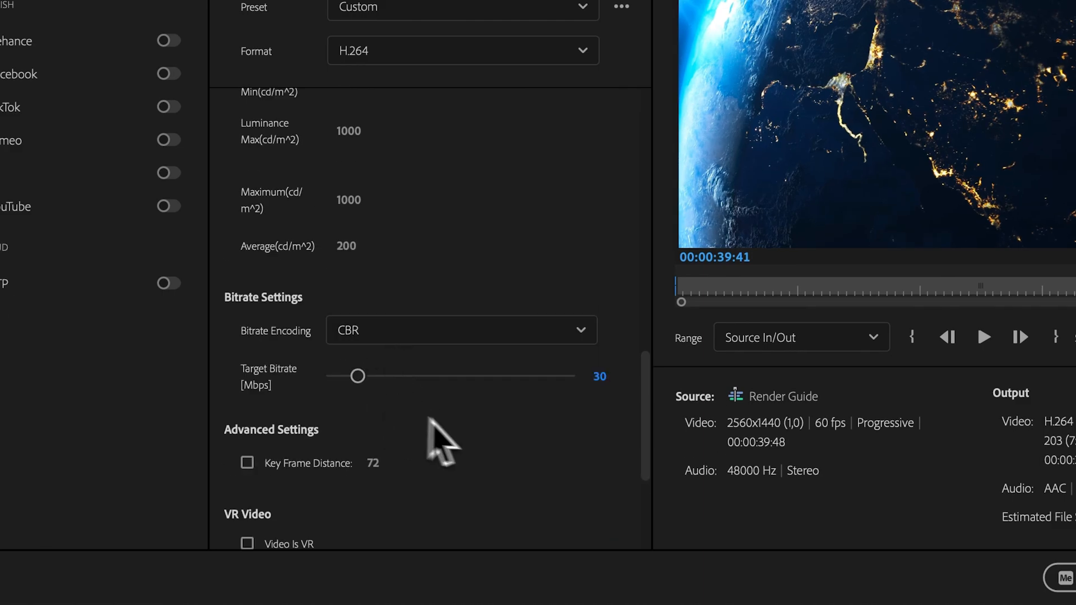
pyautogui.moveTo(531, 339)
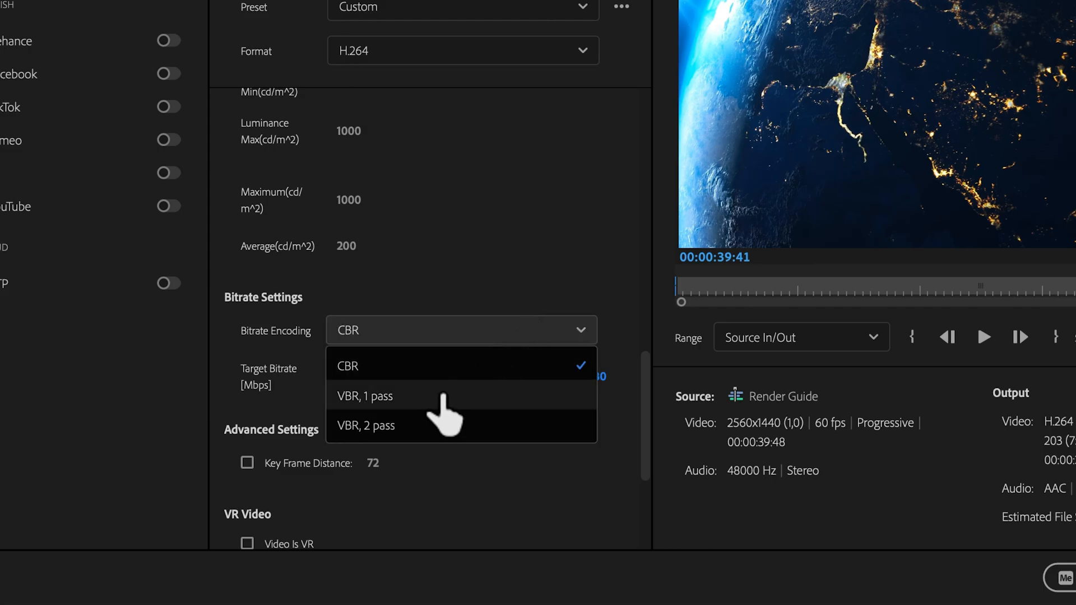
pyautogui.moveTo(443, 412)
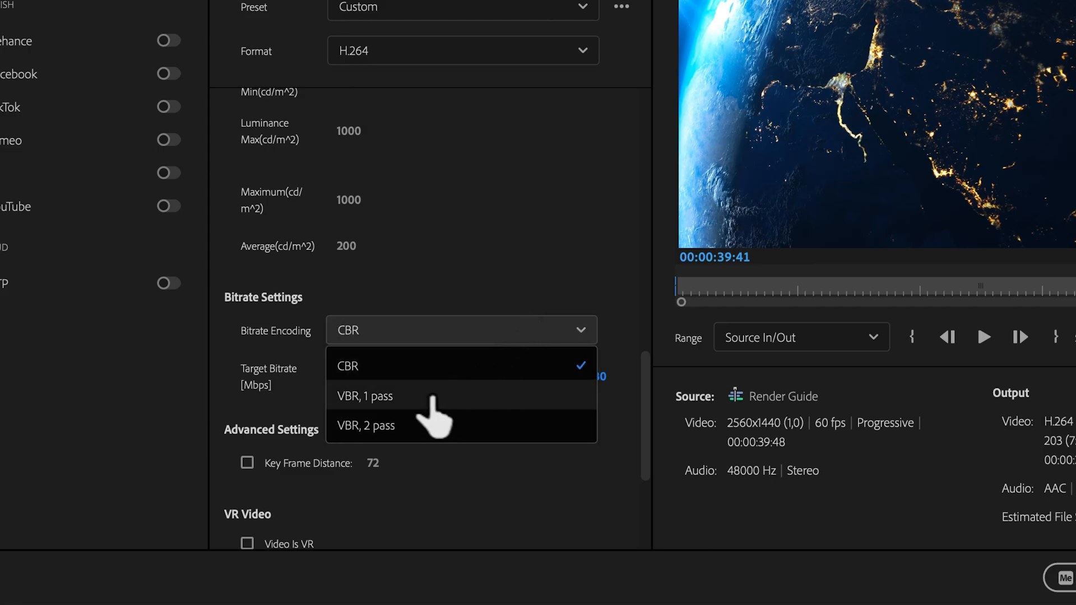
pyautogui.click(365, 396)
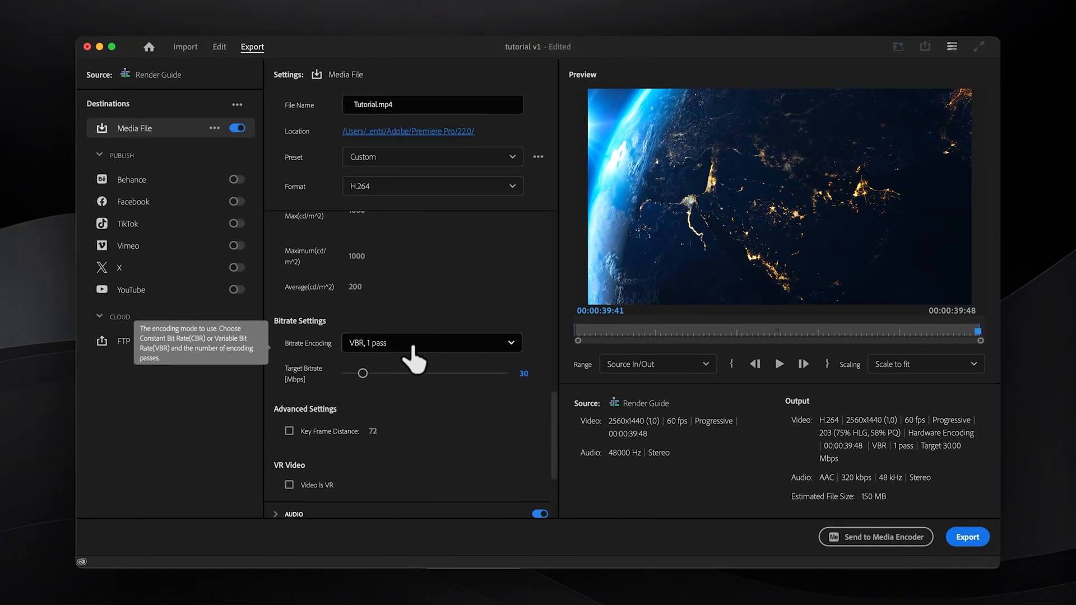
pyautogui.moveTo(501, 359)
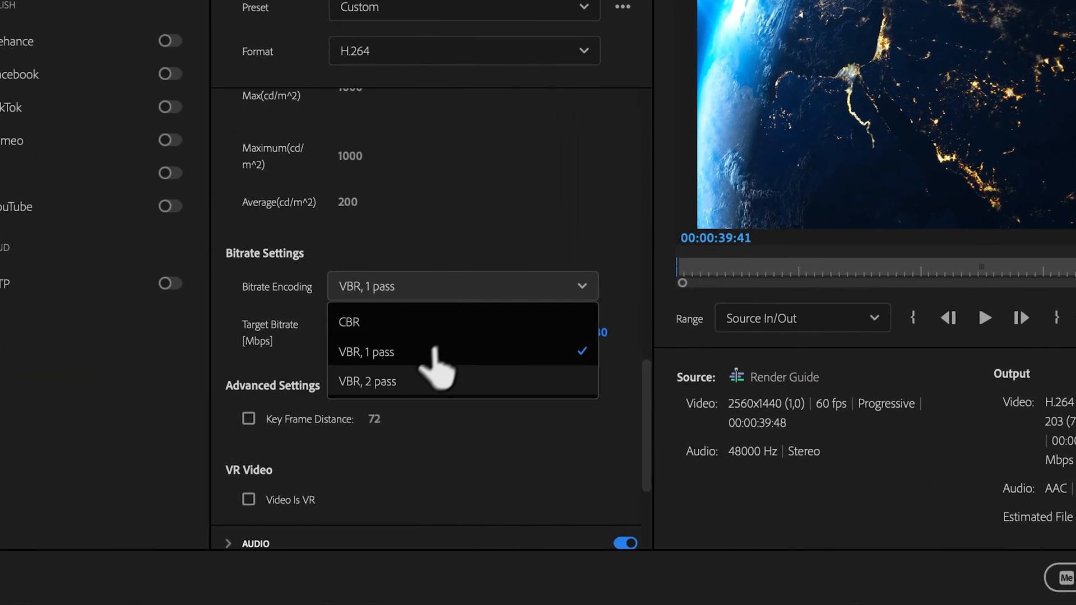
pyautogui.click(368, 381)
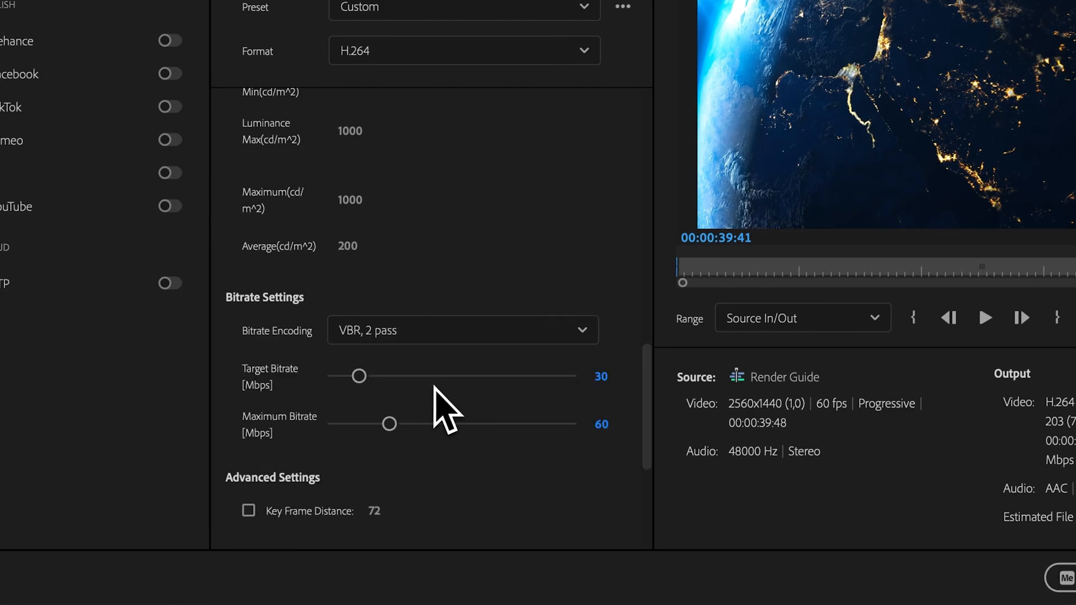
pyautogui.scroll(-3)
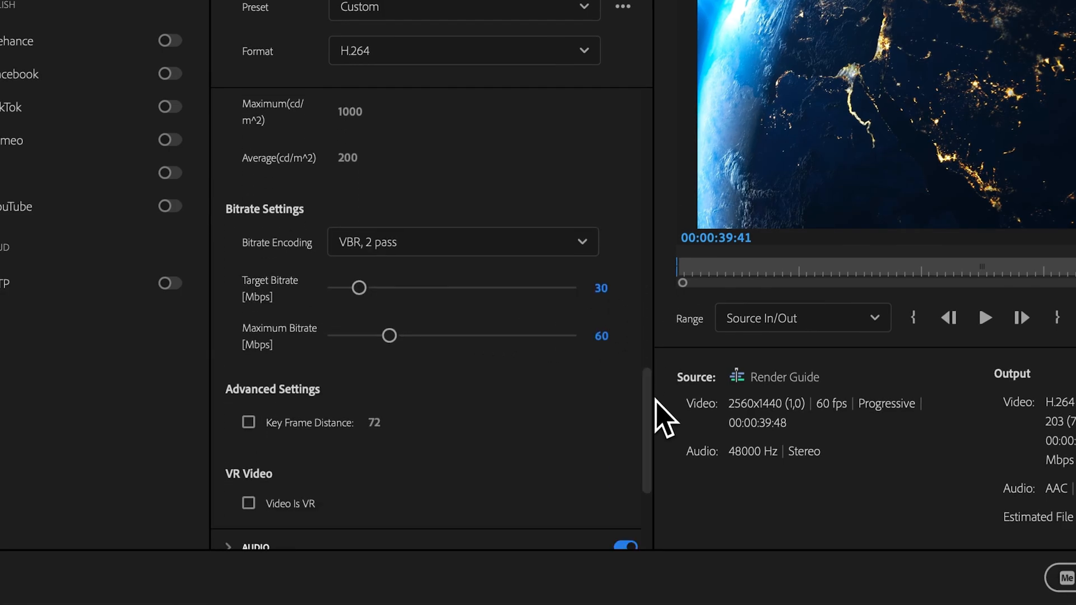
pyautogui.moveTo(601, 298)
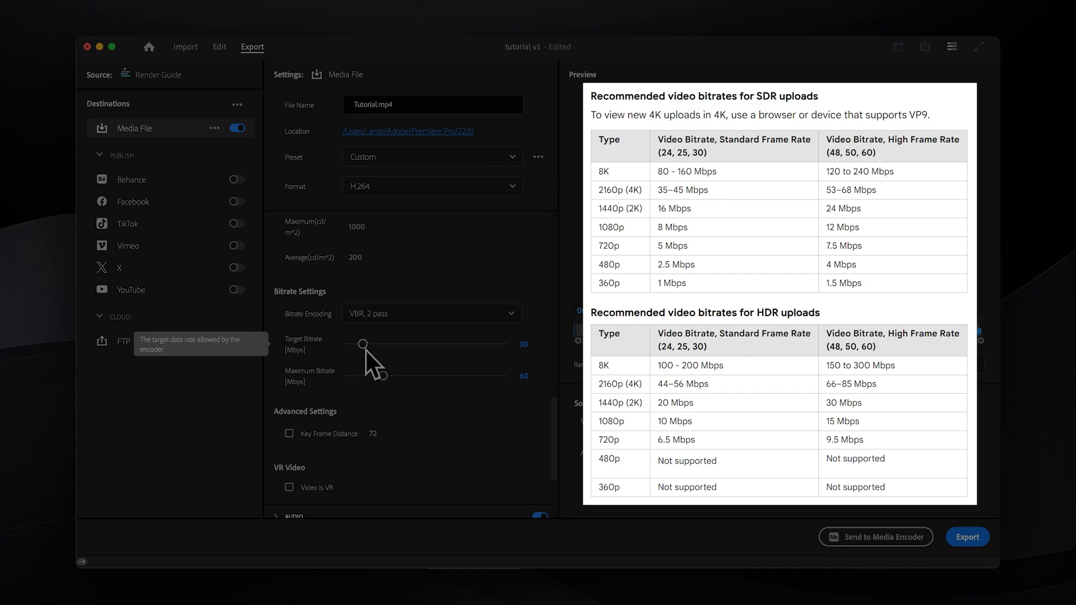
pyautogui.moveTo(382, 374)
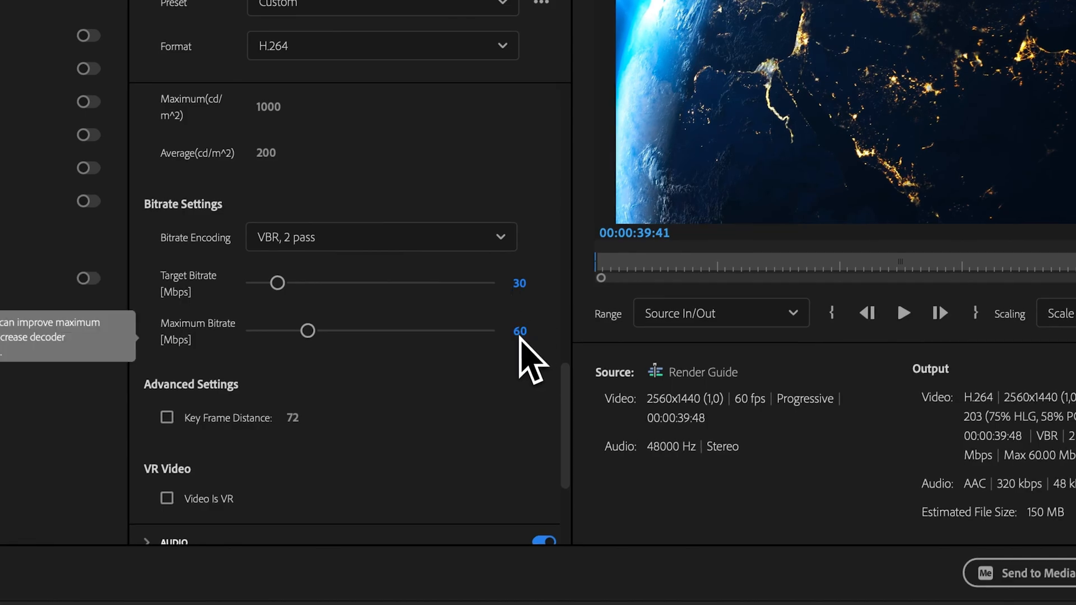
# Review the audio settings and choose Save preset… from the Preset options menu.
pyautogui.scroll(-3)
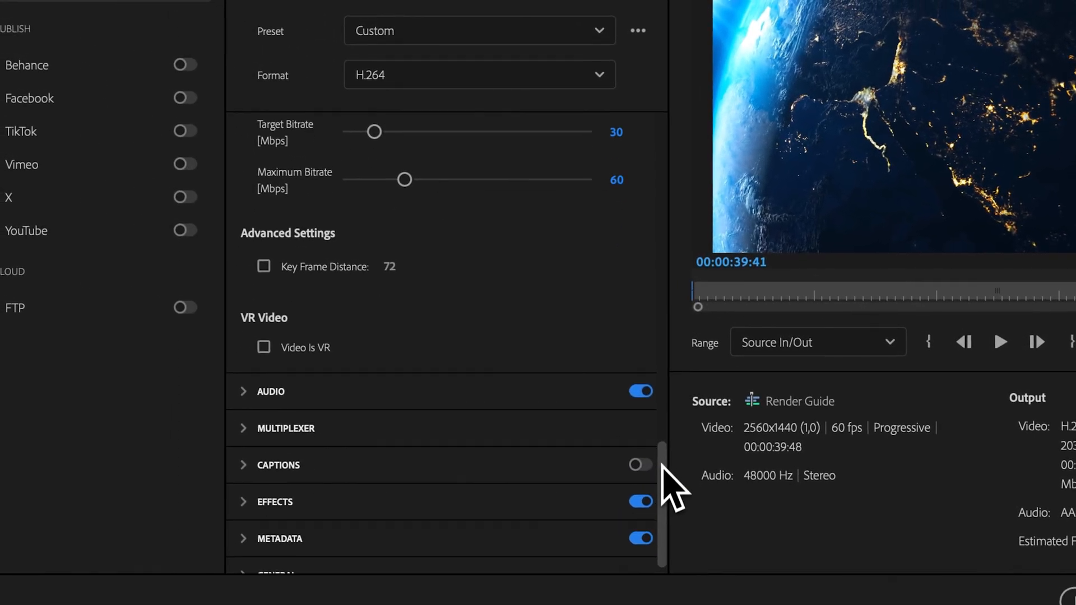
pyautogui.scroll(-3)
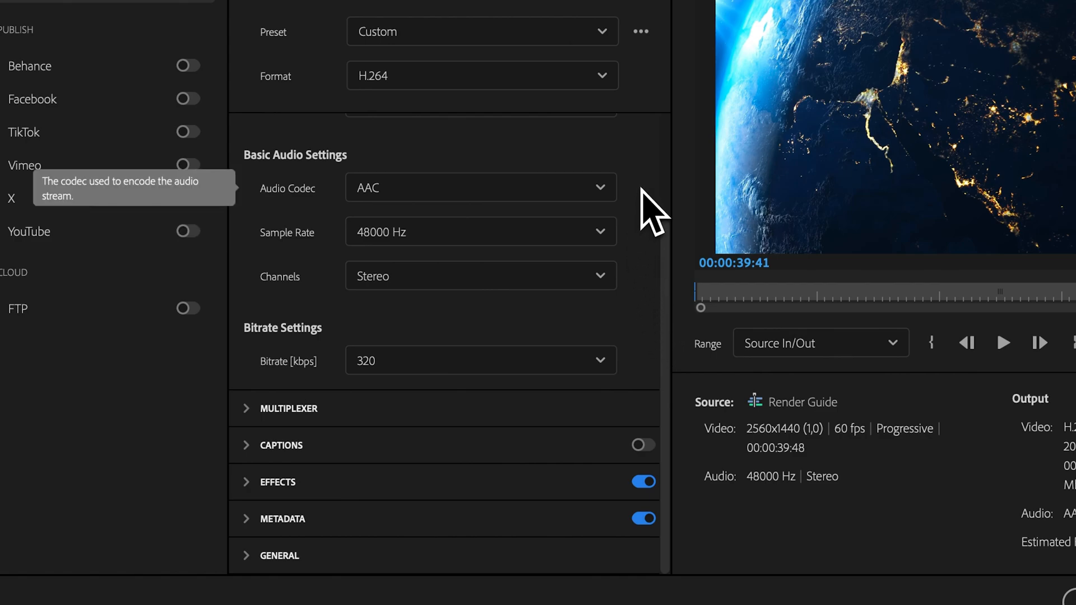
pyautogui.moveTo(650, 398)
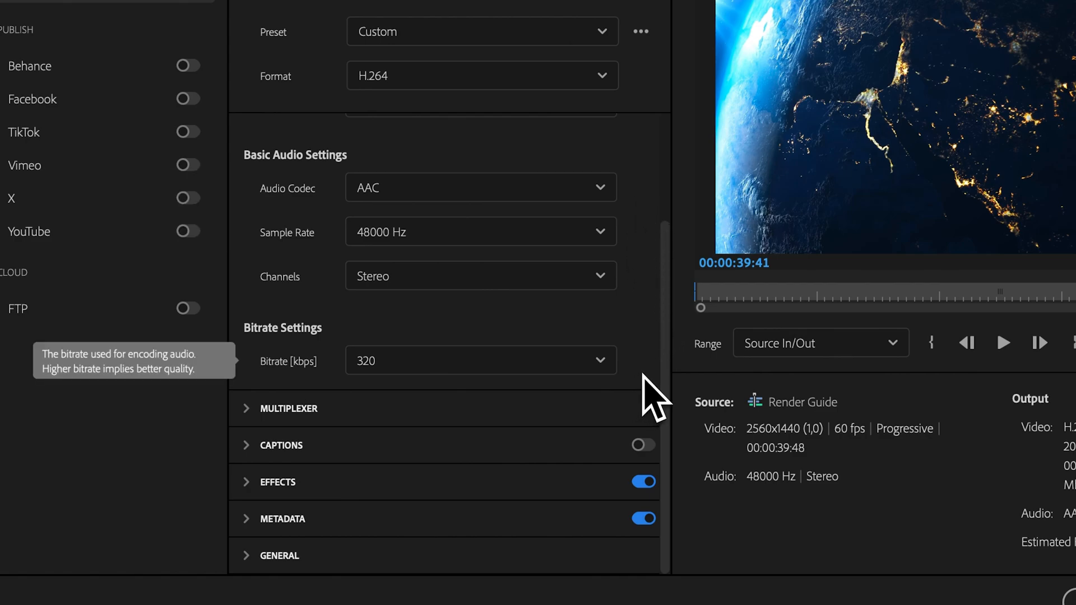
pyautogui.click(640, 31)
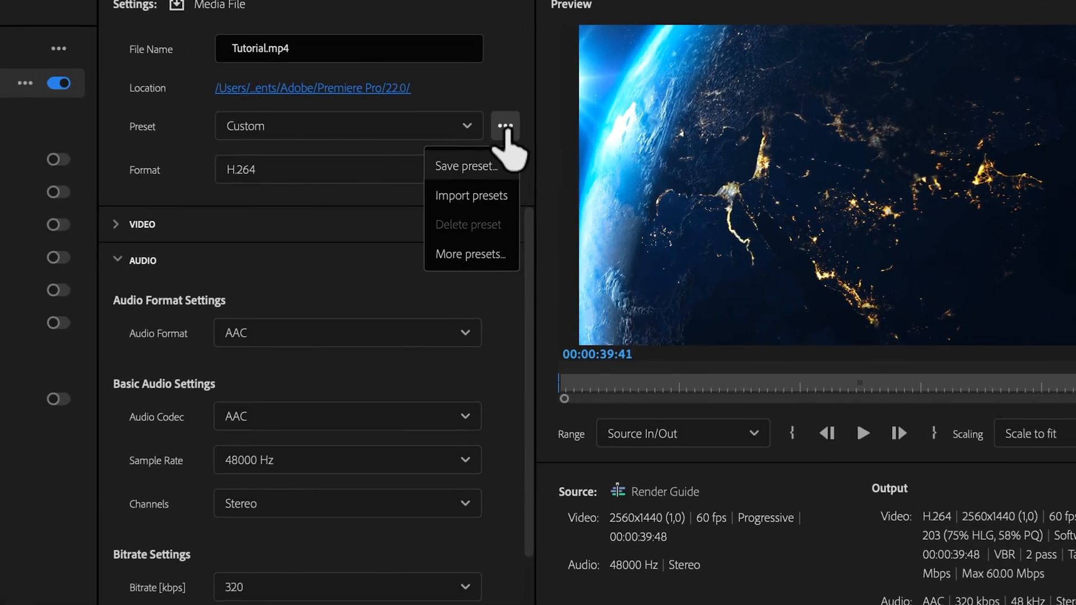
pyautogui.click(466, 166)
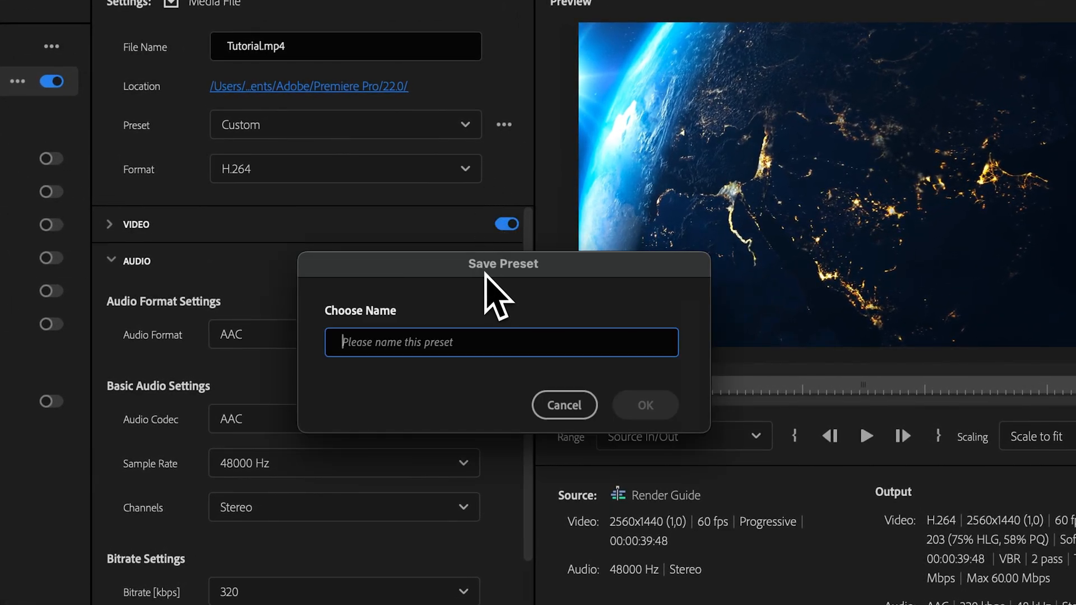
pyautogui.click(645, 404)
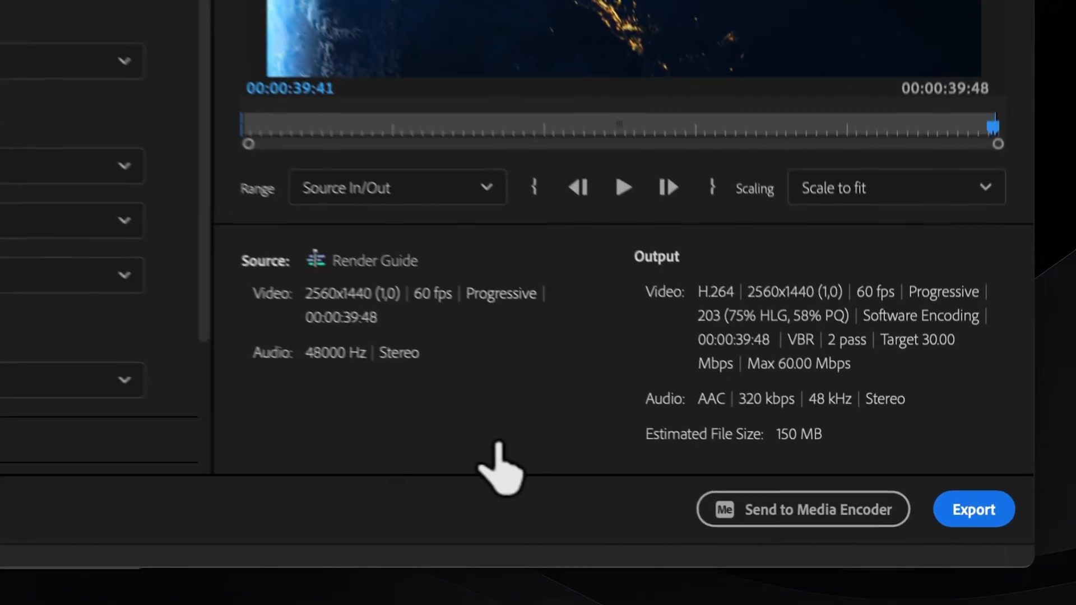
pyautogui.moveTo(974, 509)
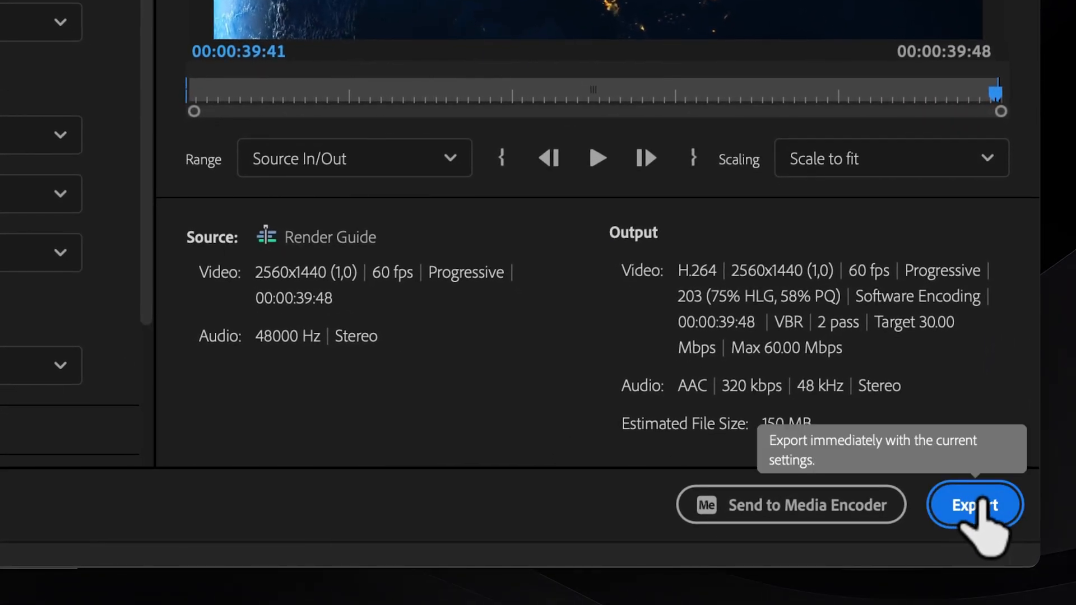
pyautogui.moveTo(789, 511)
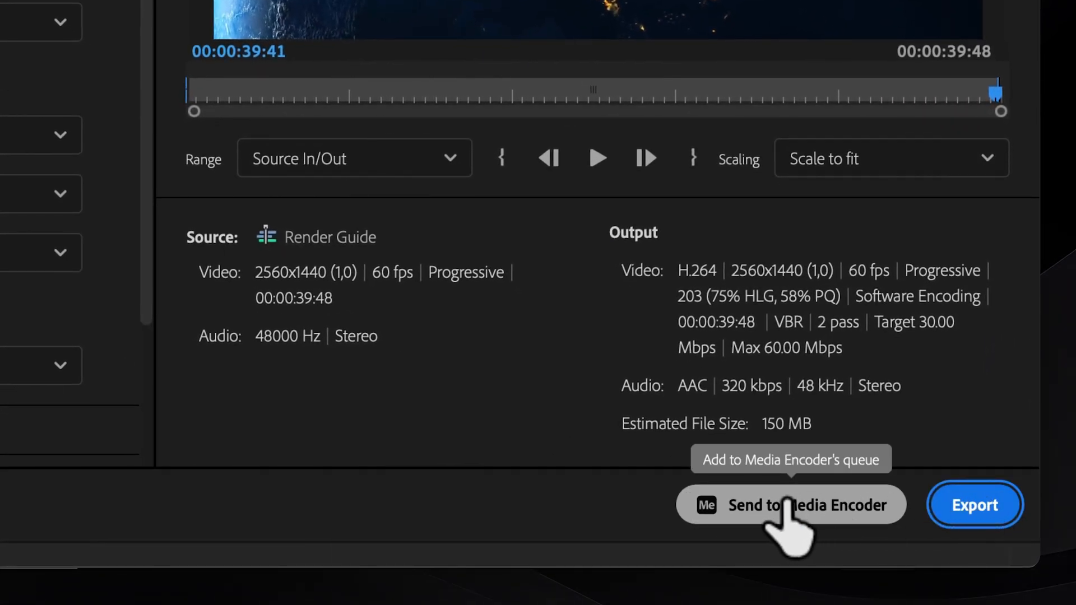
# Send the Render Guide export to Adobe Media Encoder's queue.
pyautogui.click(790, 505)
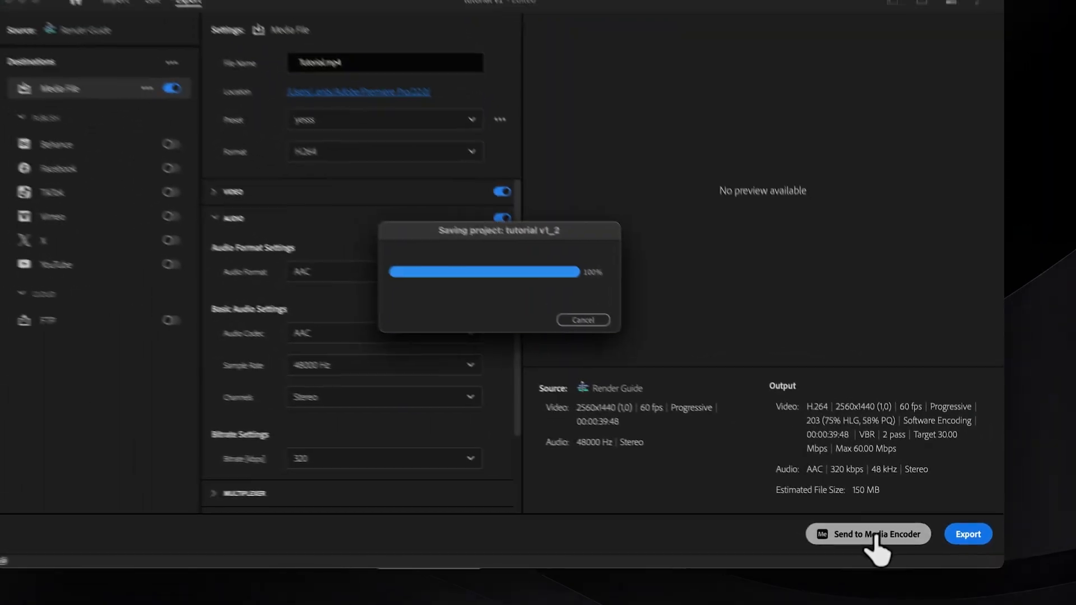
pyautogui.click(867, 533)
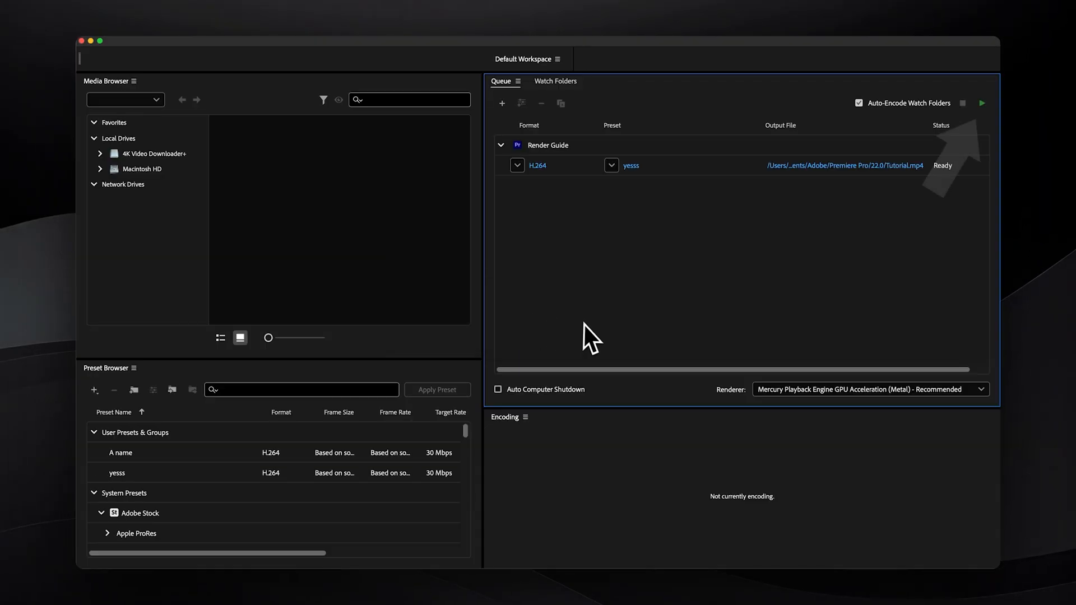
pyautogui.click(121, 200)
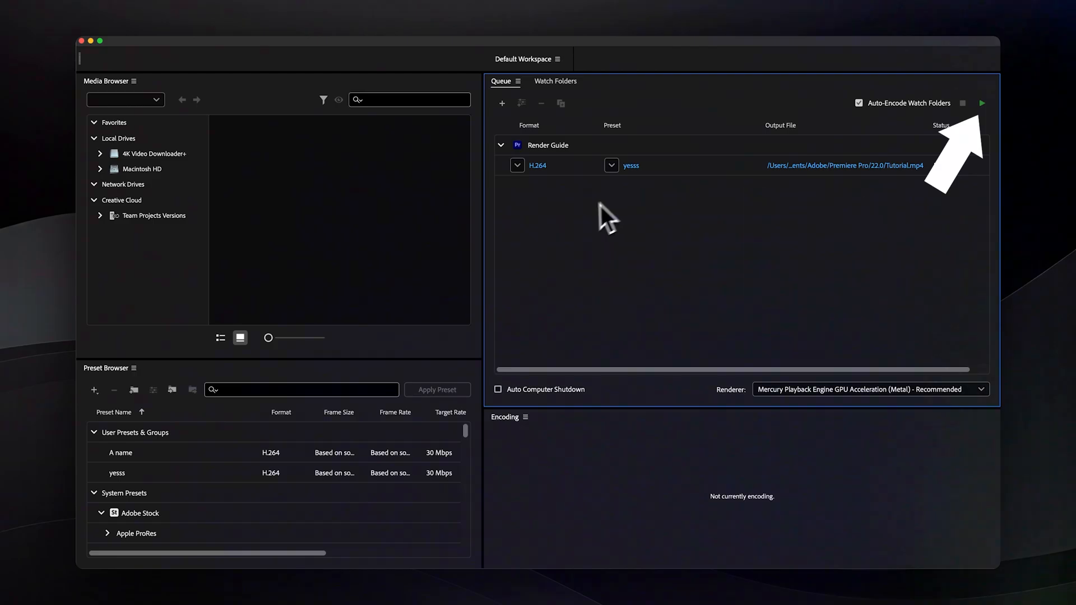